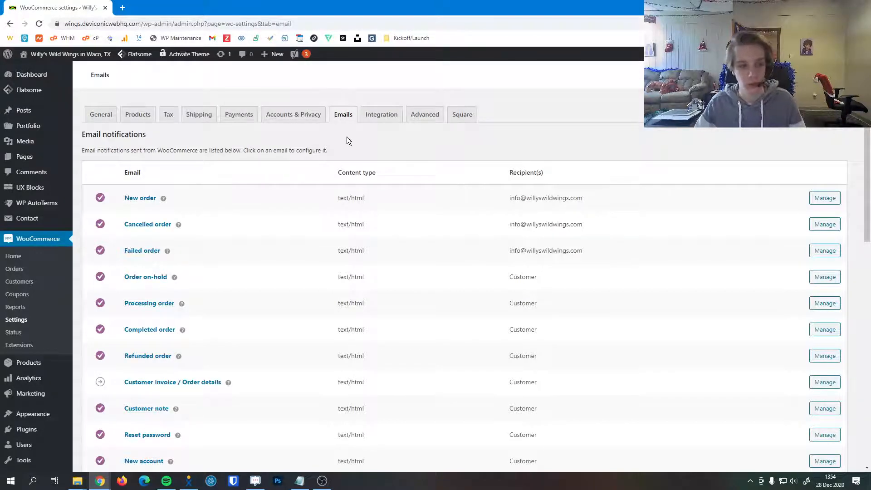
mouse_move(74, 268)
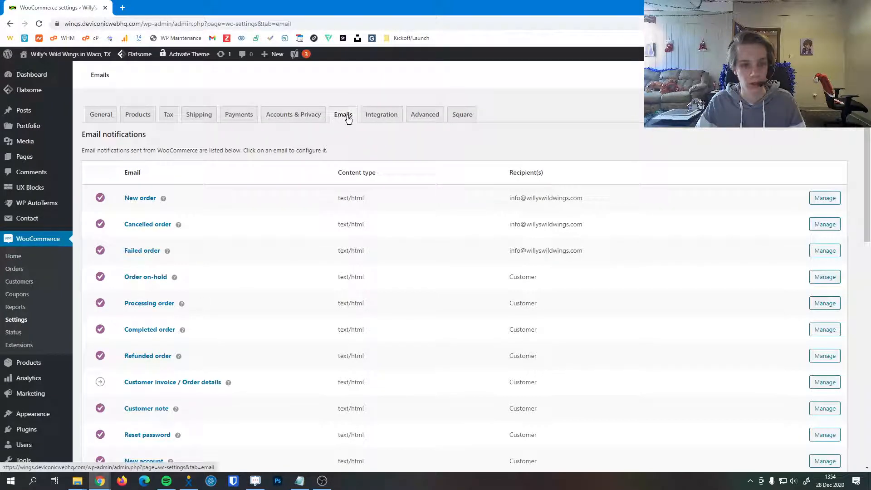
Go into the New order email settings and start editing its Recipient(s) field
scroll("down", 3)
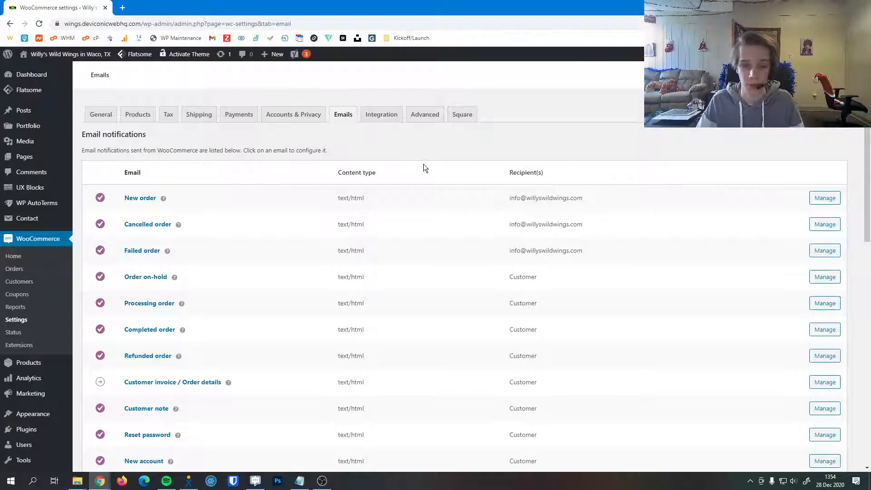
mouse_move(505, 201)
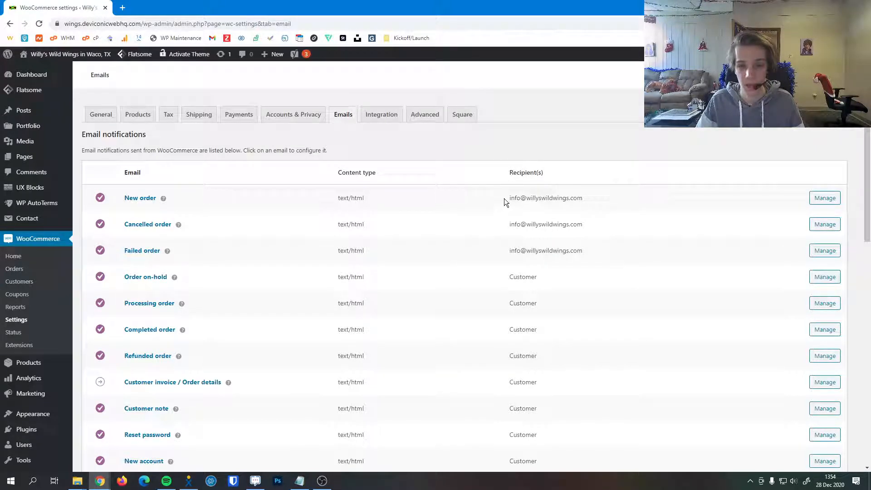
mouse_move(539, 245)
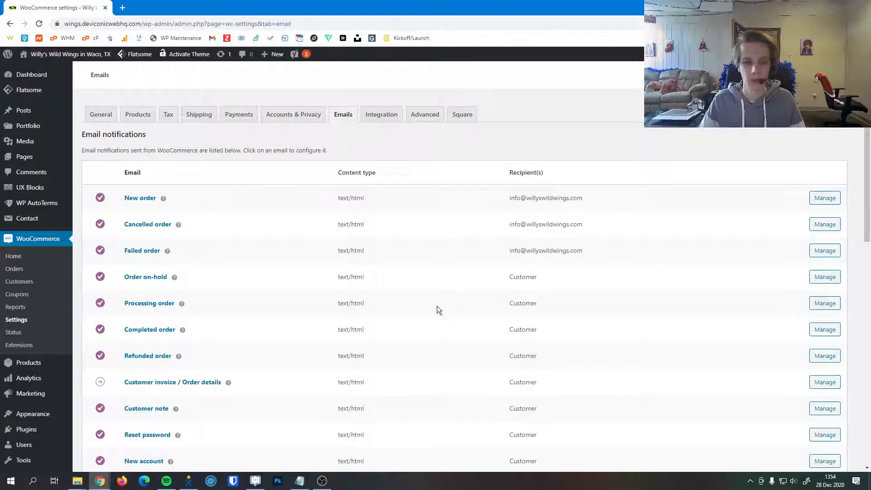
mouse_move(441, 239)
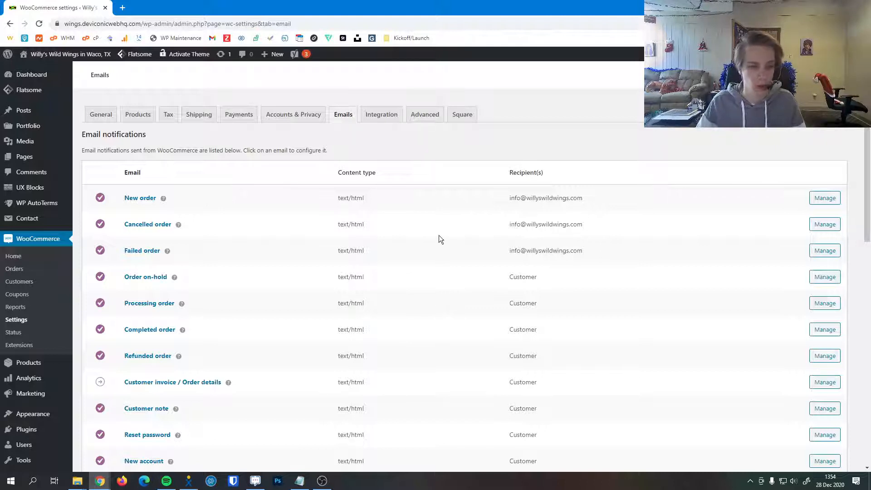
mouse_move(138, 200)
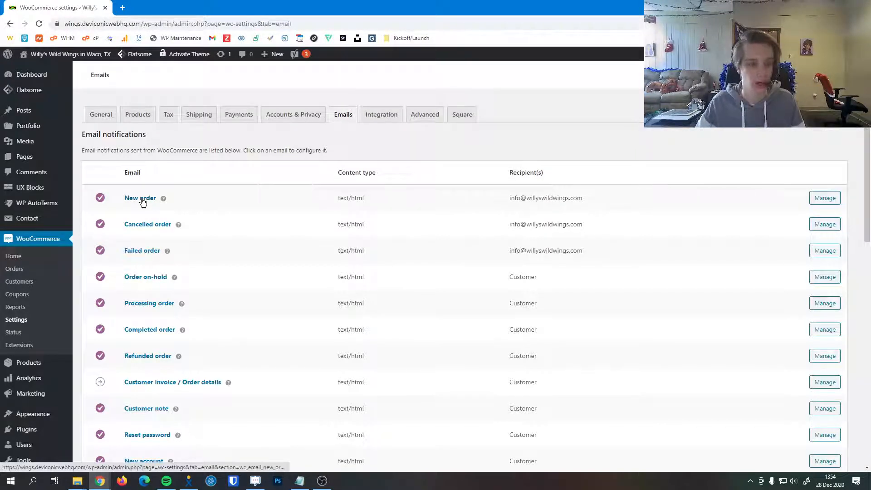
left_click(140, 197)
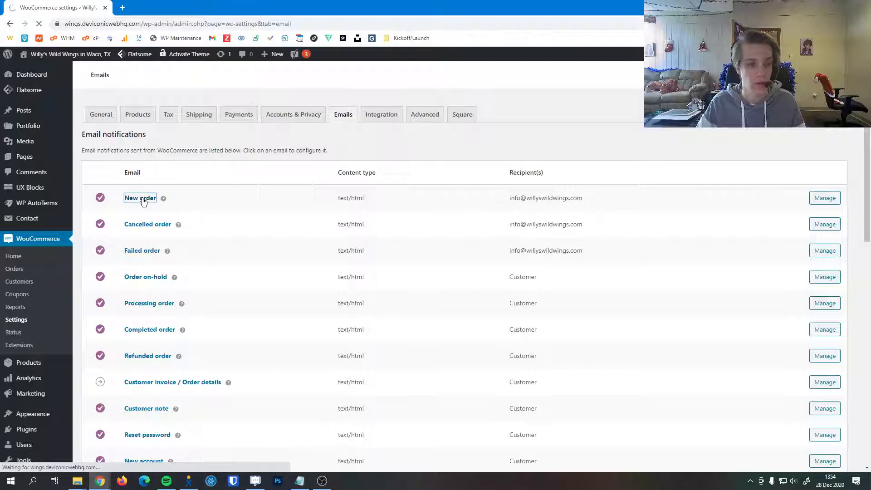
left_click(140, 197)
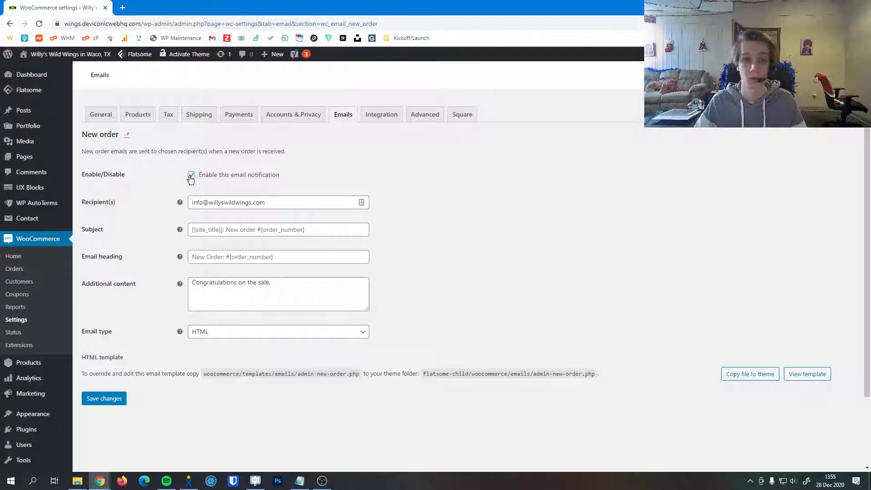
left_click(190, 175)
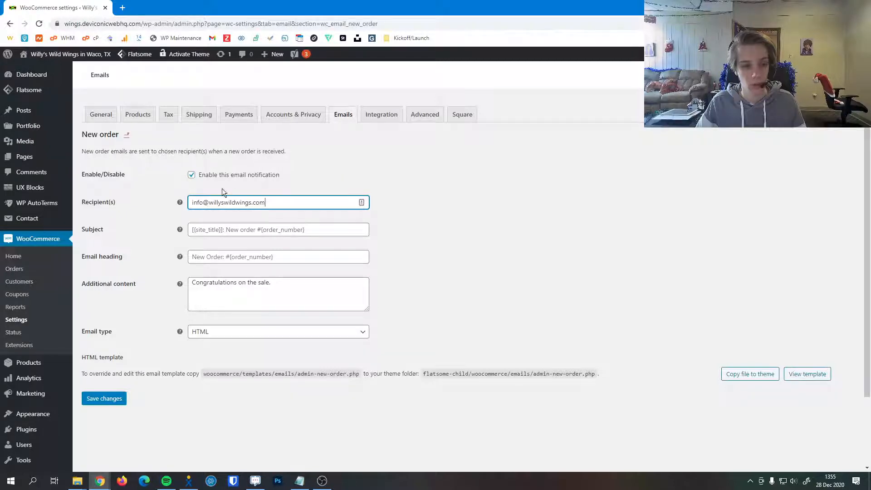
mouse_move(179, 202)
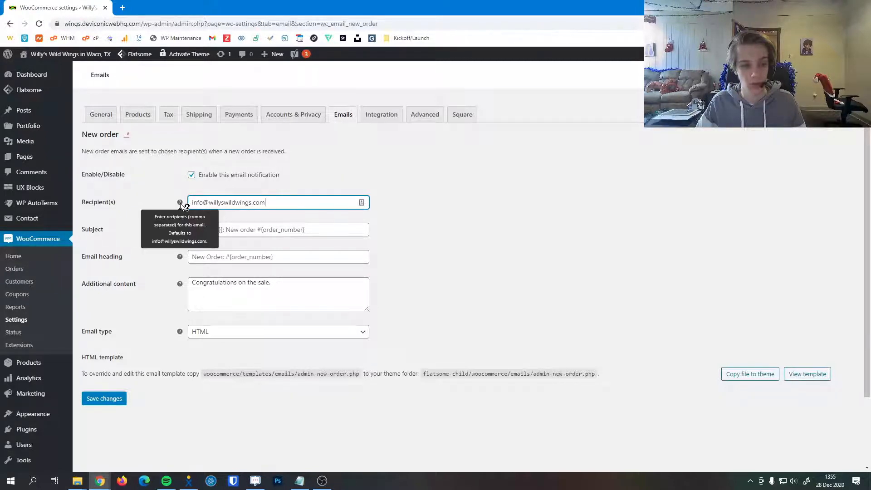
mouse_move(369, 193)
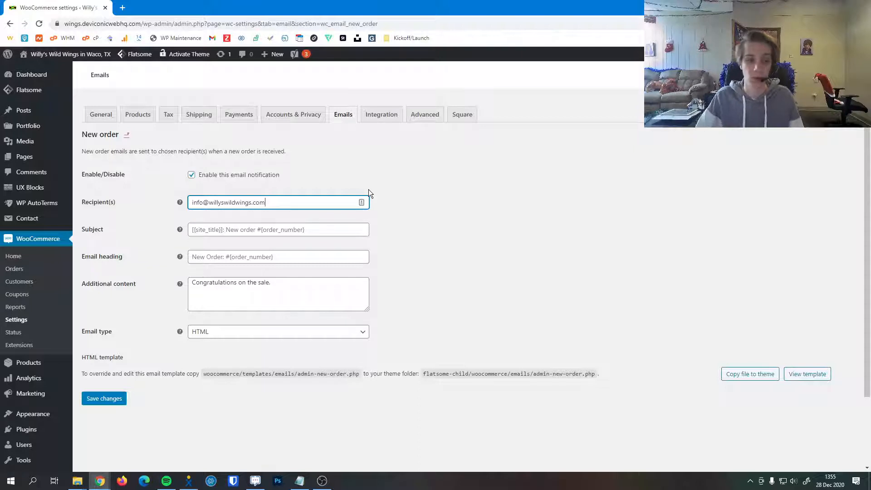
type(",")
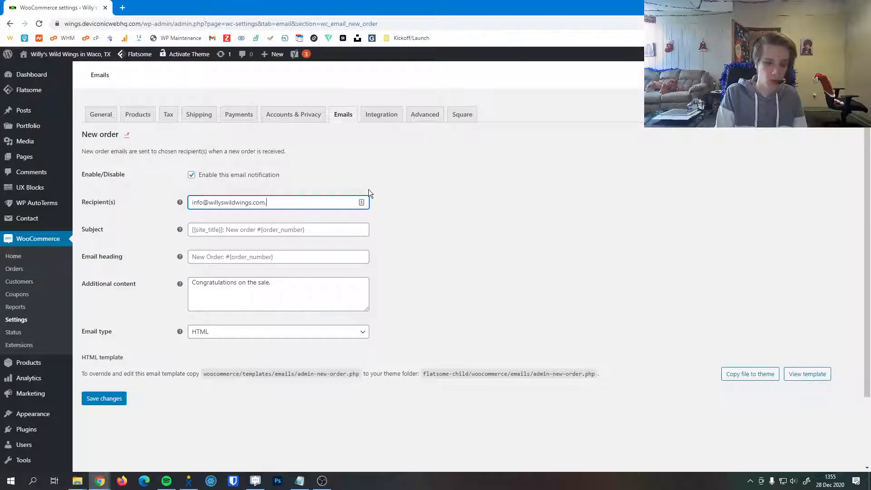
type("s")
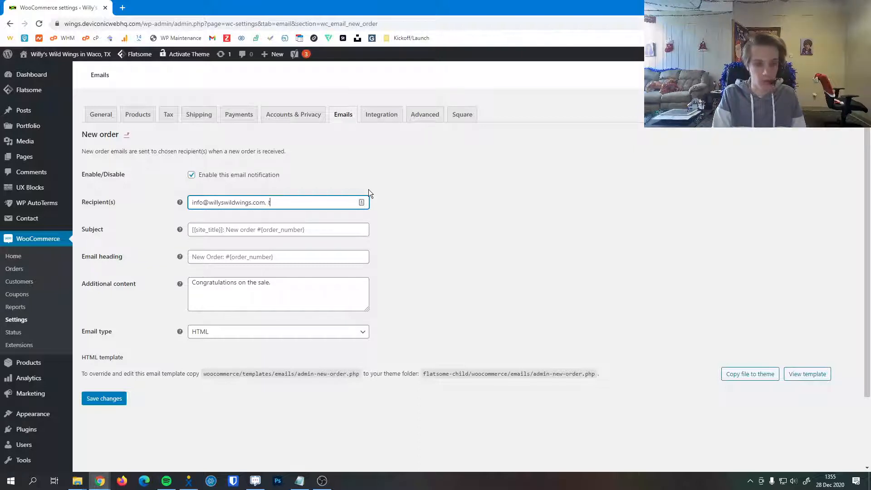
type("test@examp")
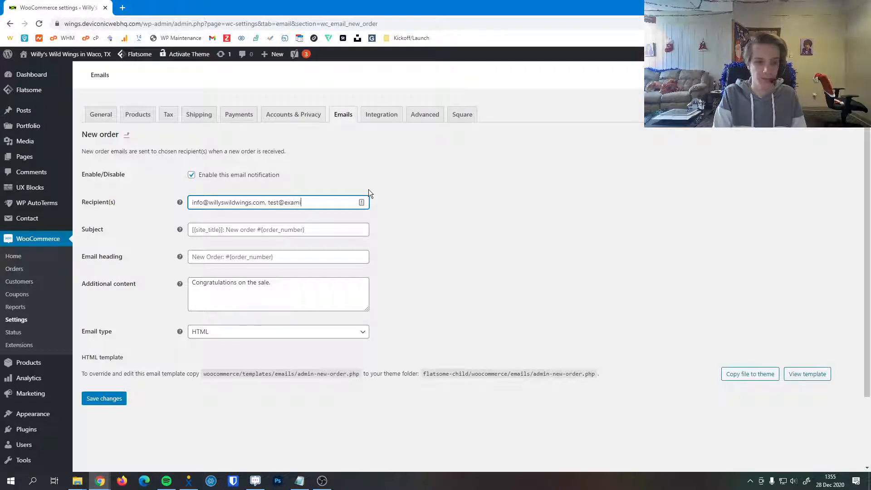
type("ple.com")
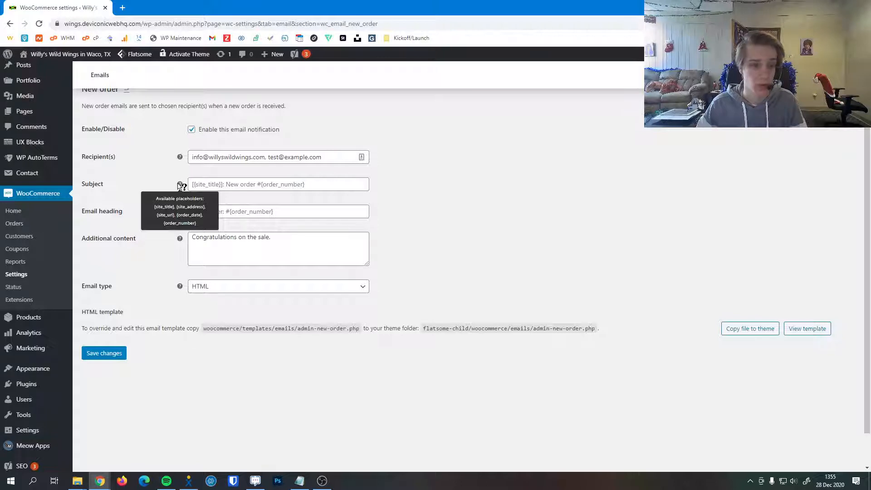
mouse_move(125, 195)
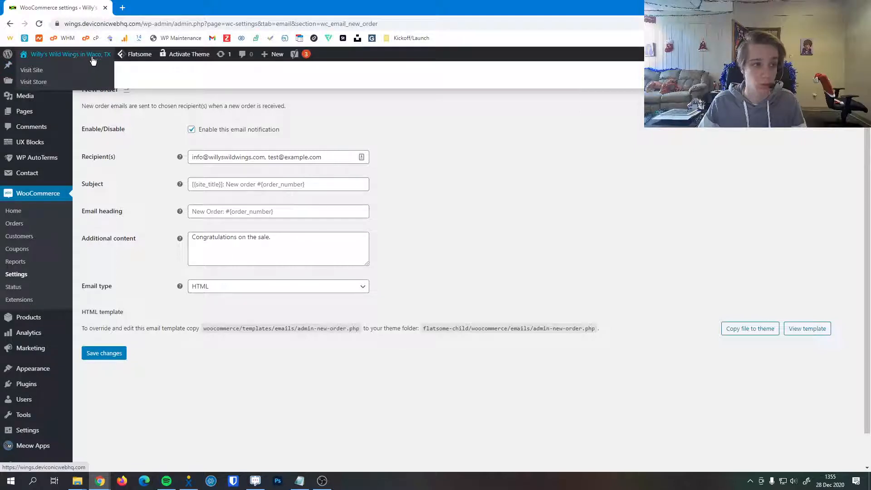
mouse_move(142, 223)
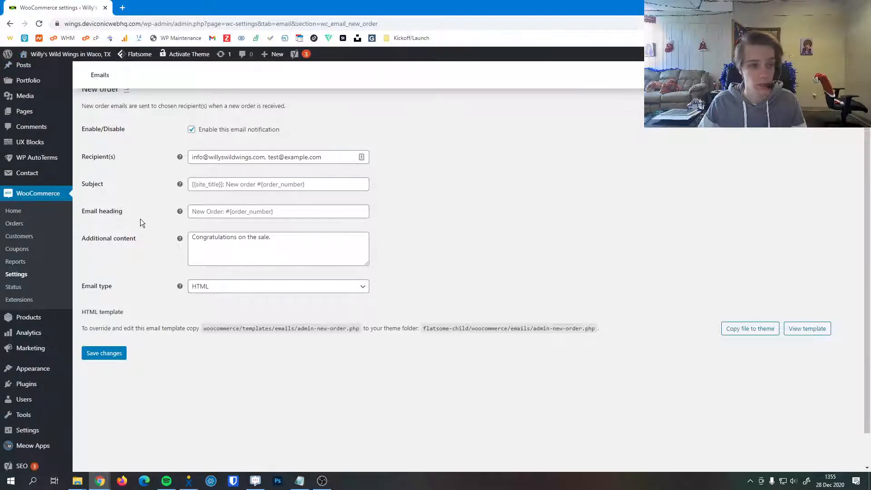
left_click(277, 184)
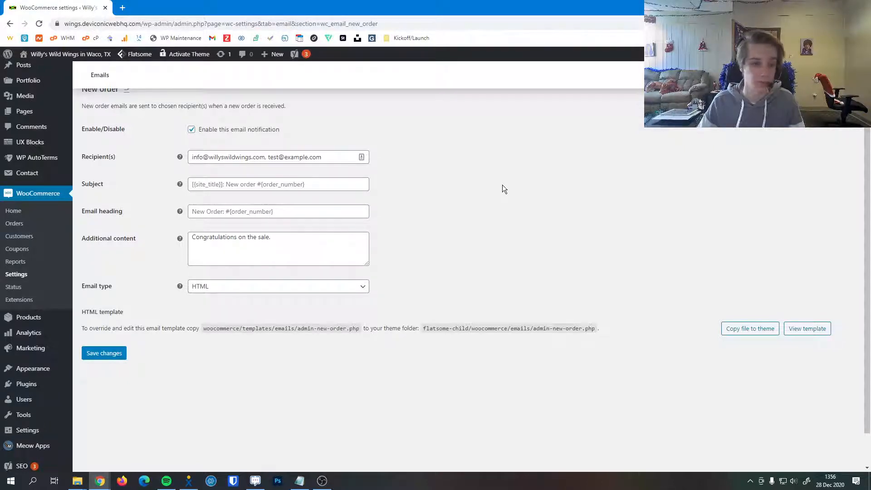
mouse_move(89, 254)
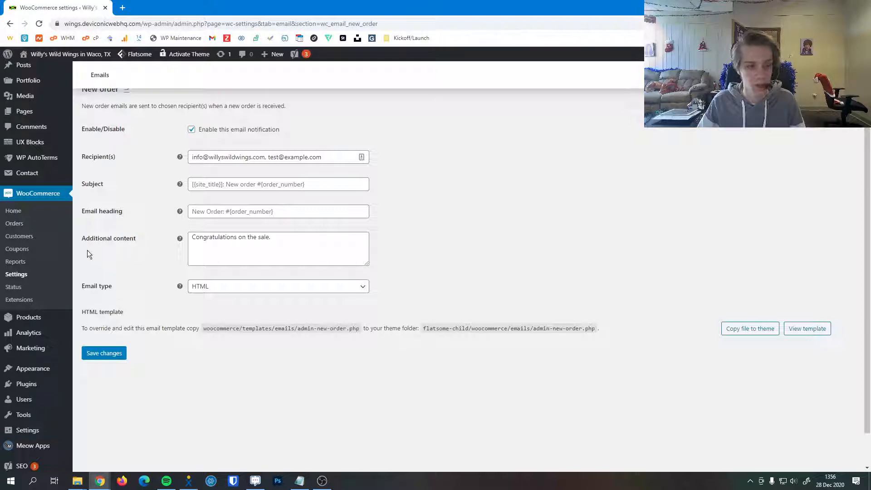
double_click(202, 237)
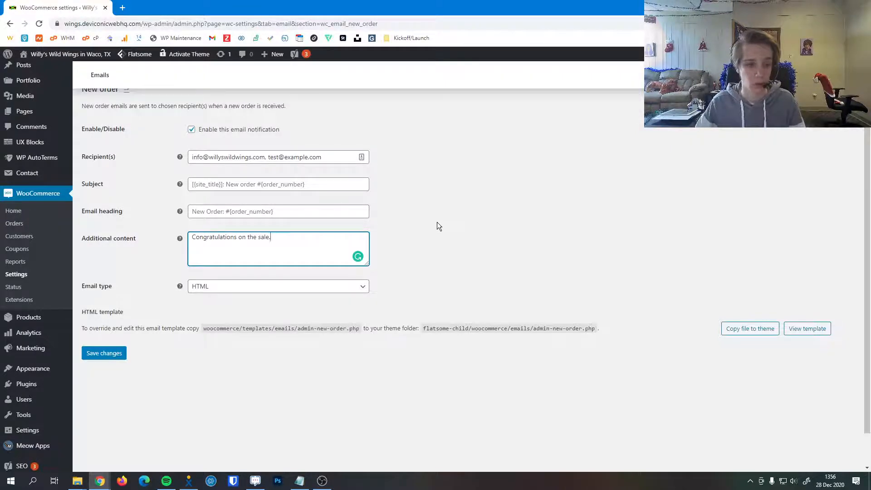
left_click(278, 286)
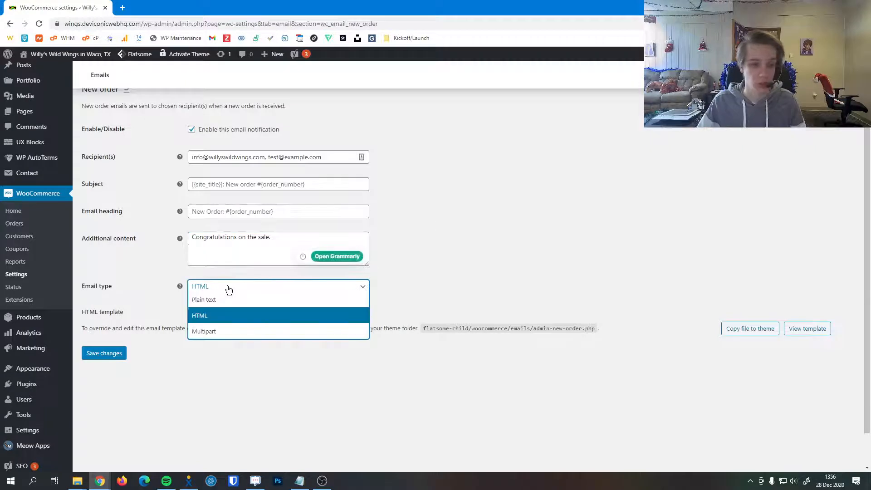
left_click(200, 316)
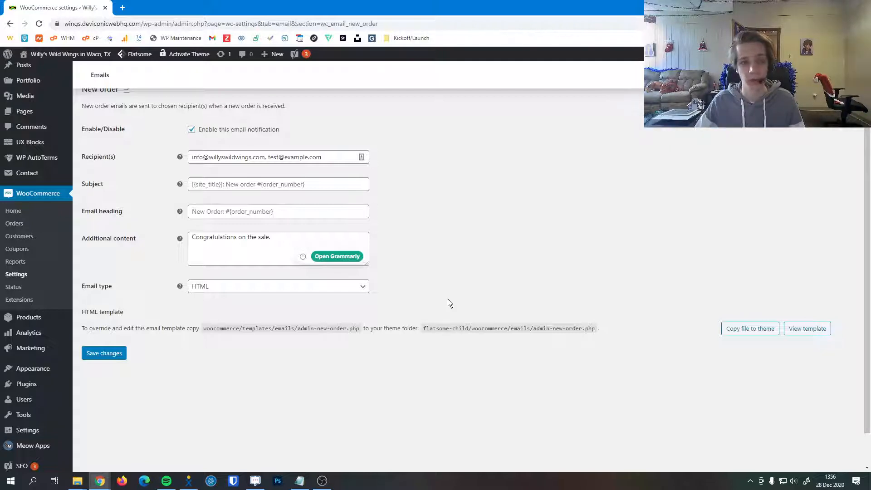
left_click(277, 286)
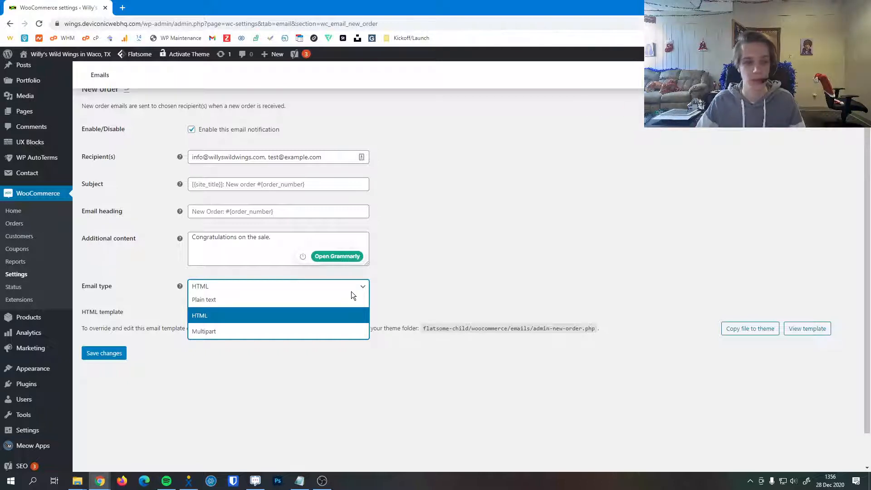
left_click(203, 299)
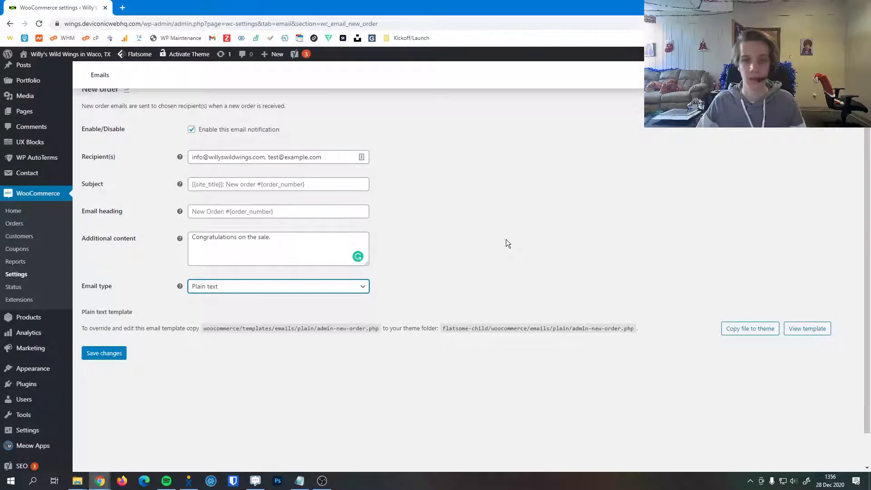
left_click(278, 286)
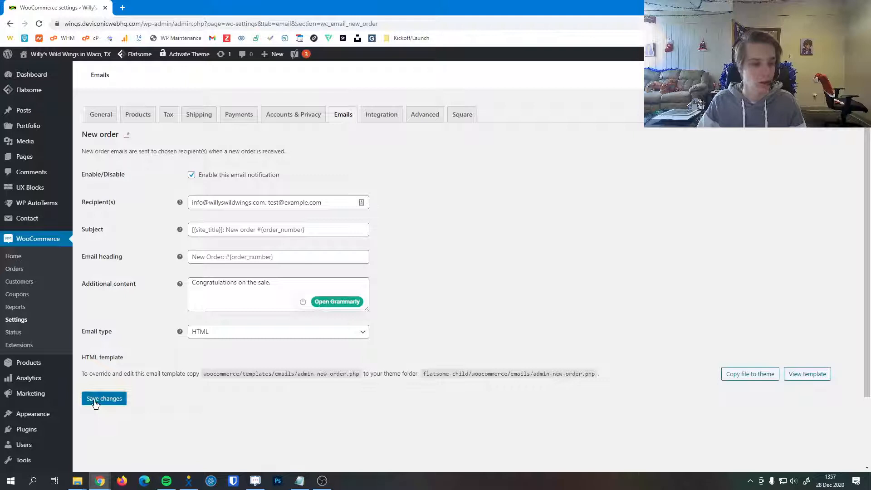
Save the New order email settings and return to the email notifications list
left_click(104, 398)
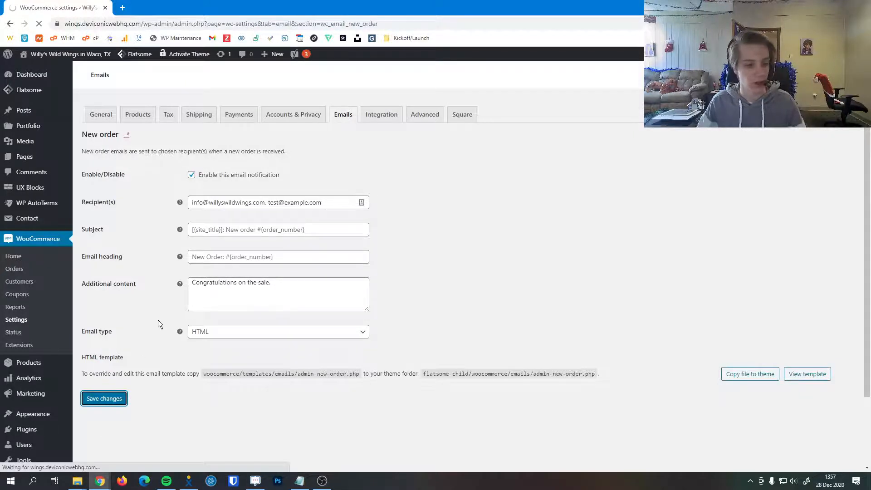
left_click(103, 398)
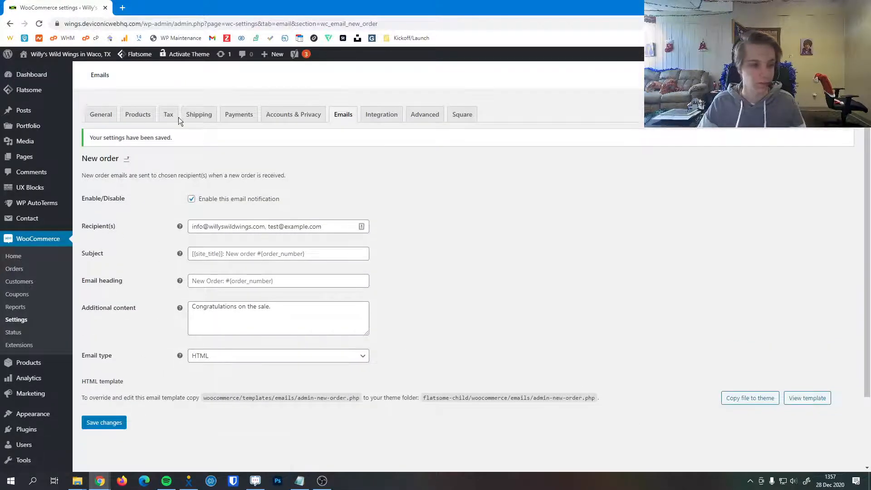
mouse_move(149, 134)
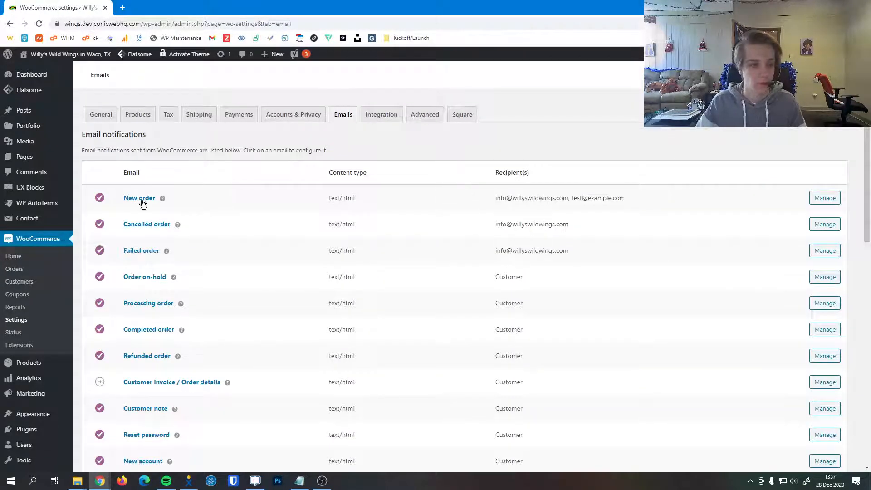
Scroll to the Email sender options and Email template settings, focusing the From address field
scroll("down", 3)
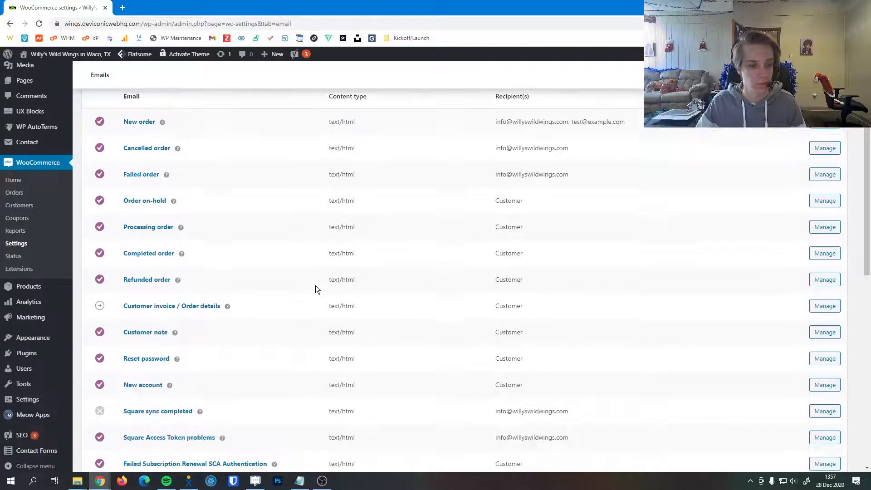
scroll("down", 3)
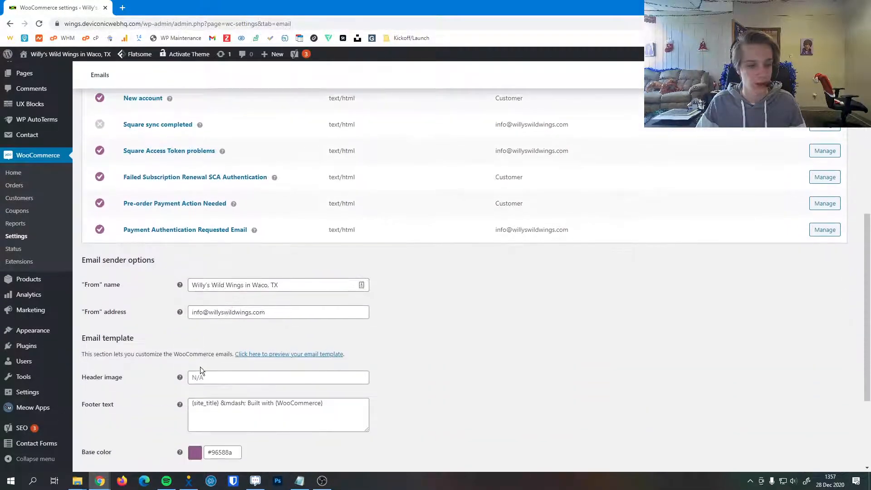
scroll("up", 3)
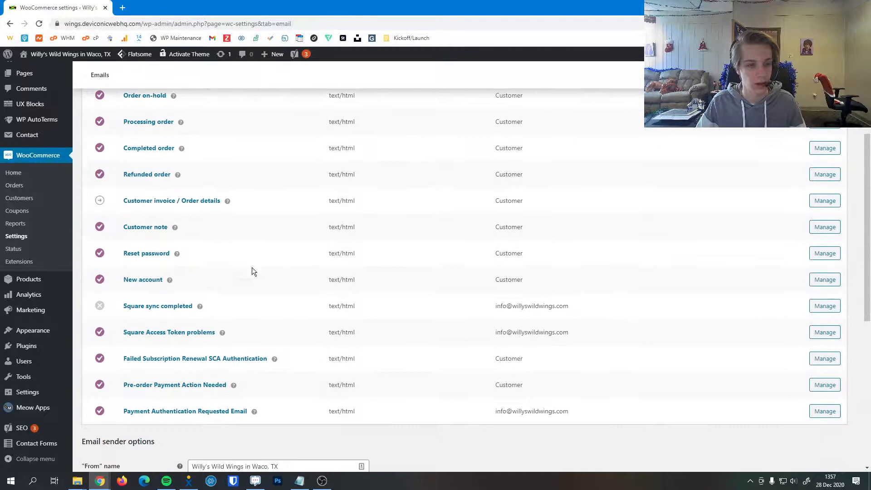
scroll("down", 3)
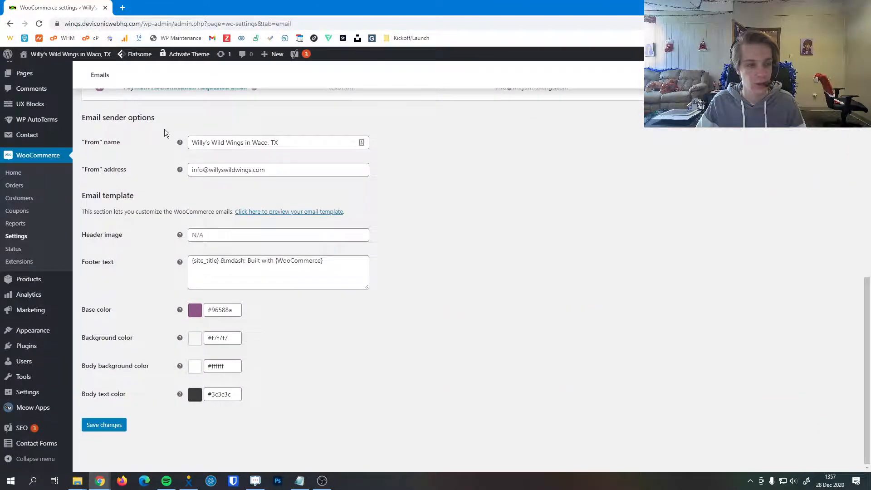
mouse_move(181, 146)
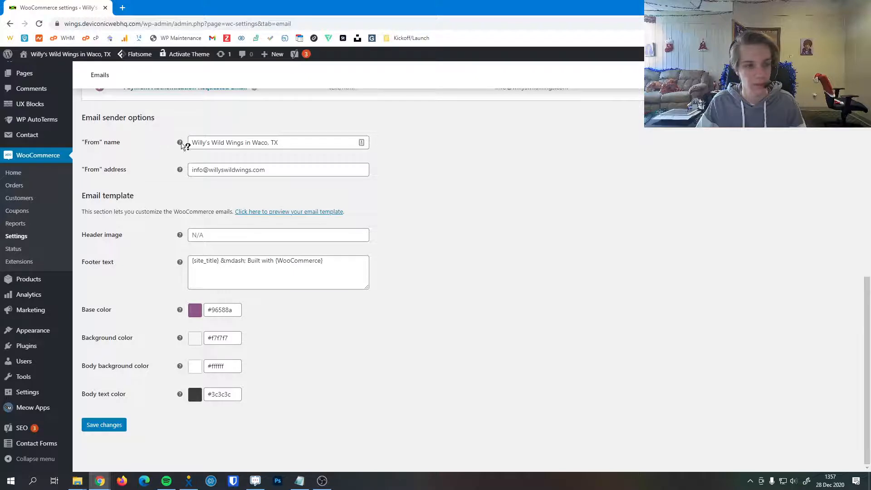
mouse_move(157, 147)
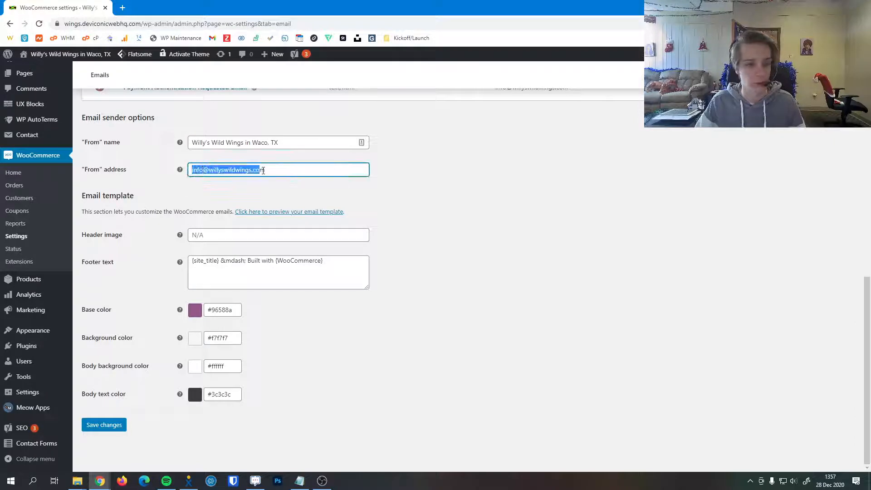
left_click(271, 187)
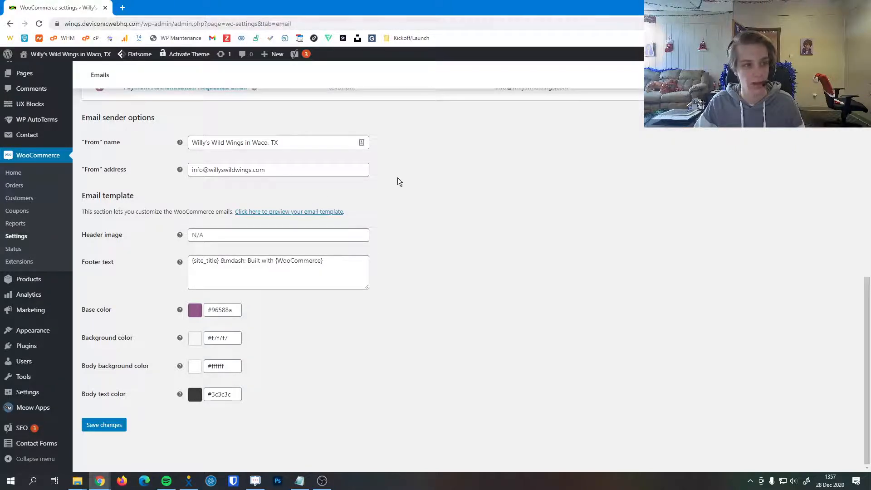
mouse_move(410, 178)
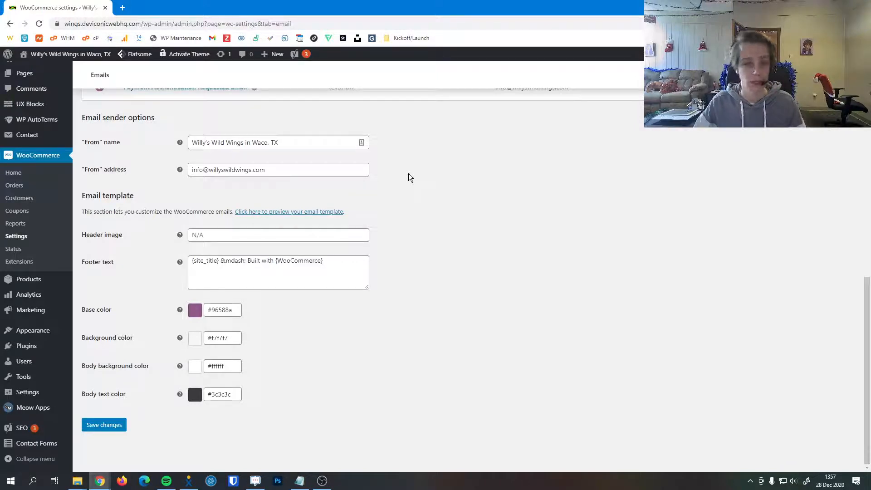
mouse_move(180, 234)
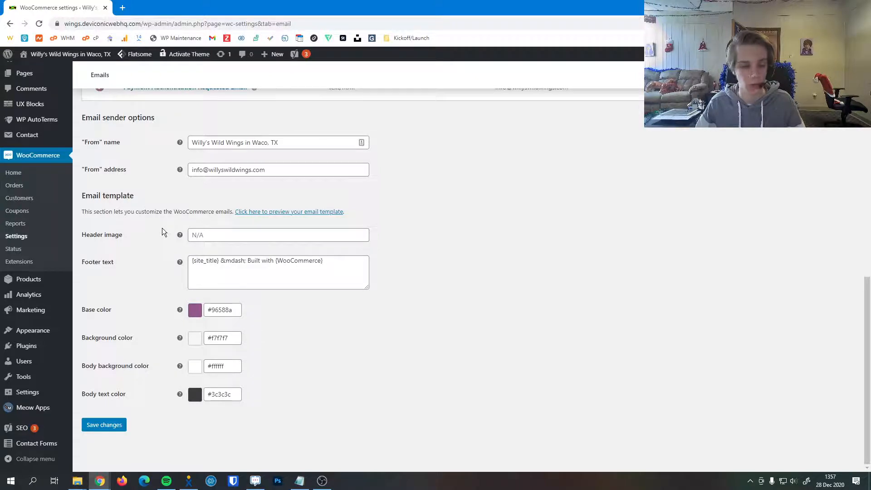
Change the email template Base color from #96588a to pink #c746a3 via the colour picker
left_click(278, 272)
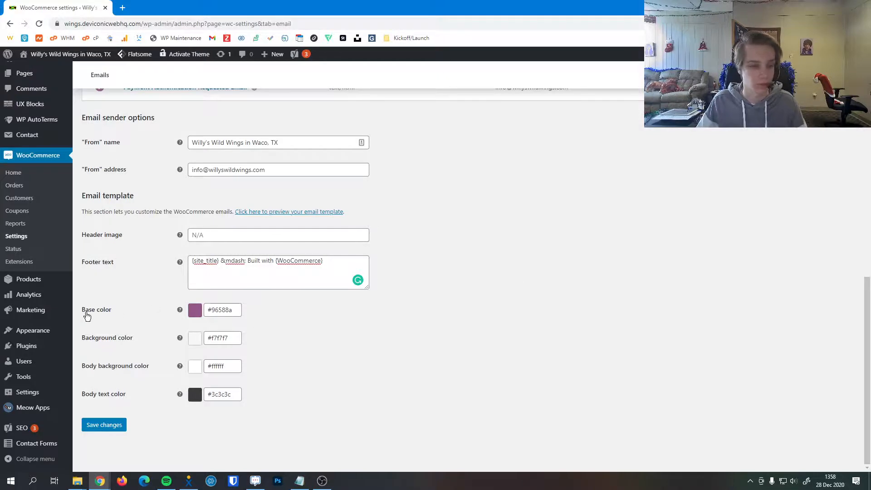
mouse_move(120, 315)
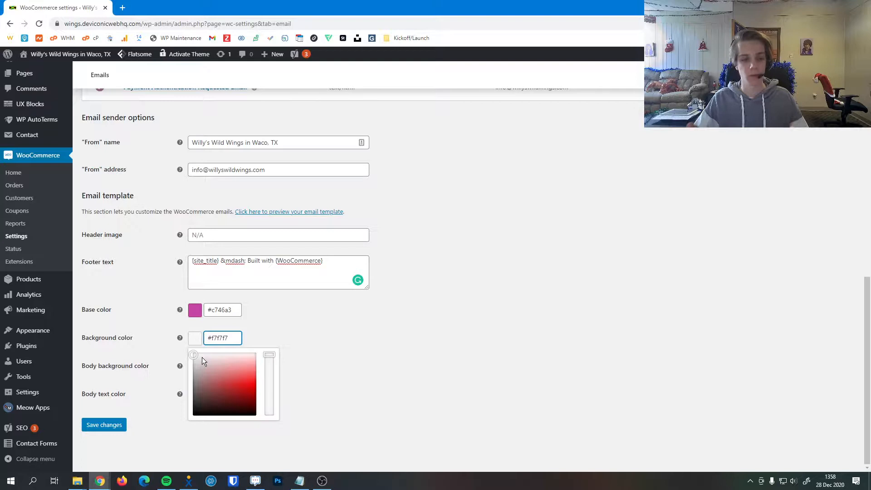
Dismiss the colour picker and save the email settings with the new base color #c746a3
left_click(174, 359)
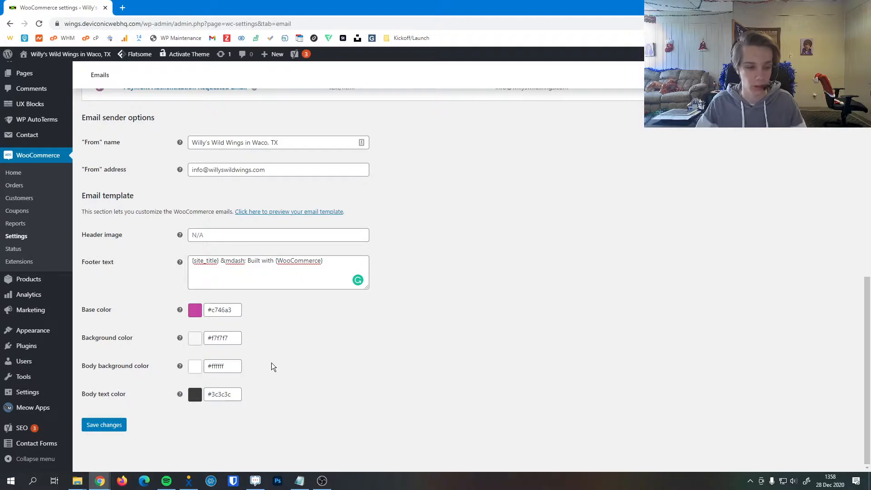
left_click(104, 425)
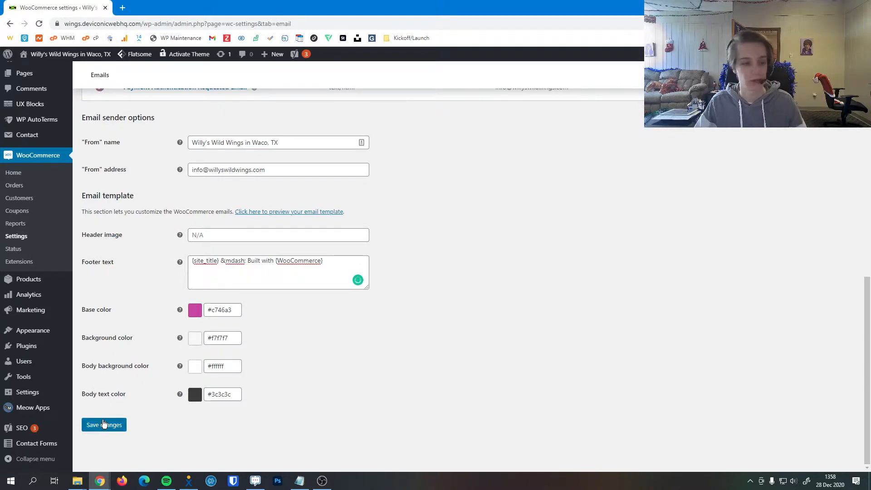
left_click(103, 424)
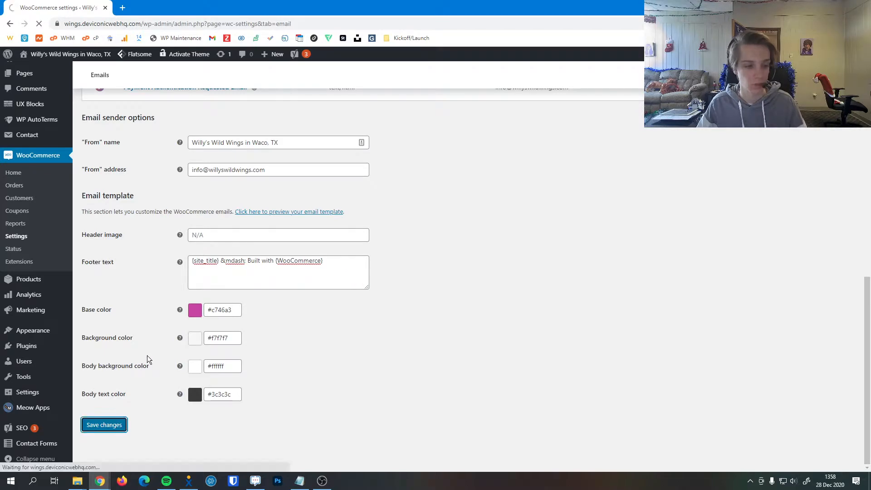
left_click(104, 424)
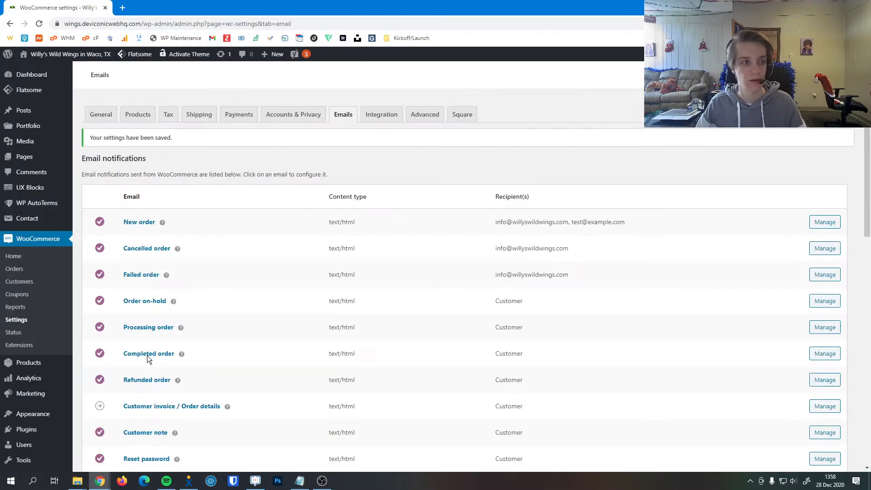